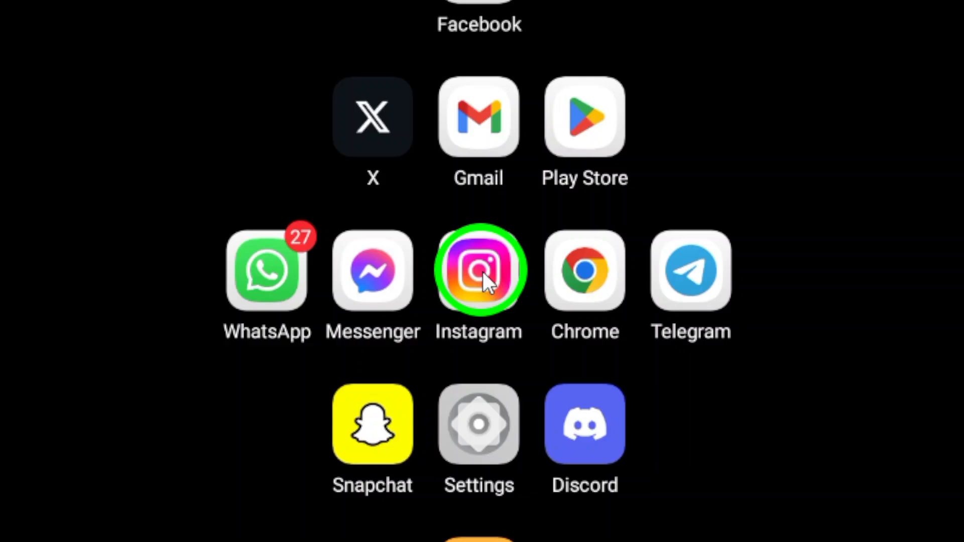
# Launch Instagram from the Android home screen to reach the home feed
pyautogui.click(478, 271)
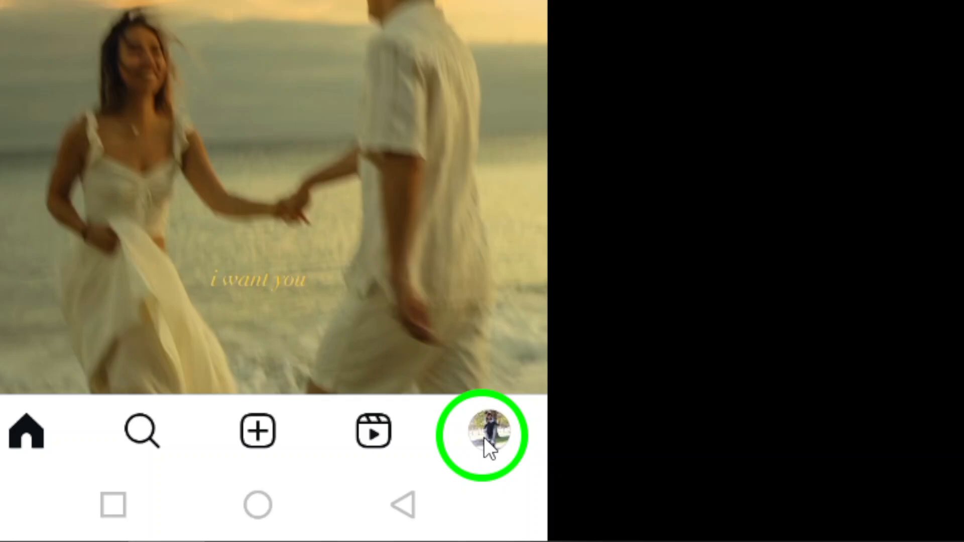
# Go to own profile and bring up its options sheet with Settings and privacy
pyautogui.click(488, 433)
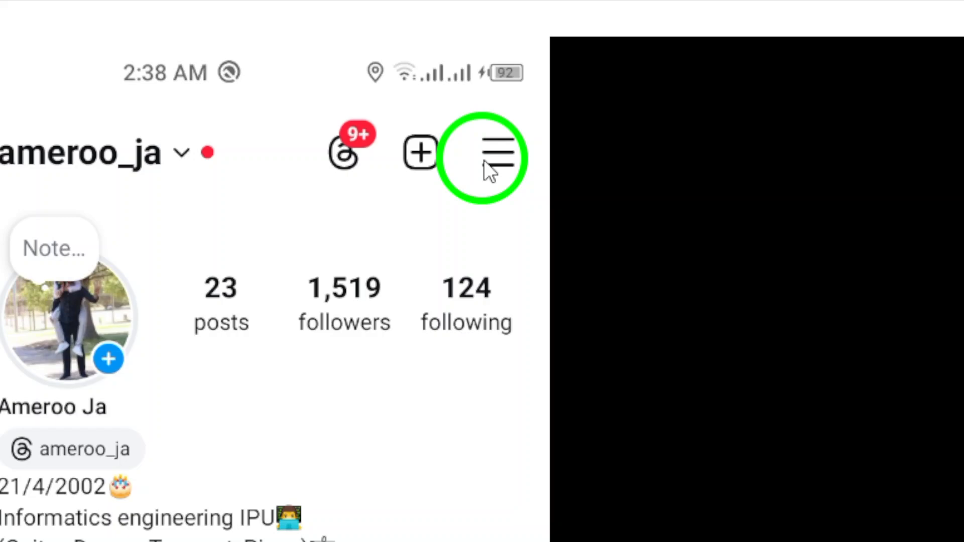
pyautogui.click(490, 153)
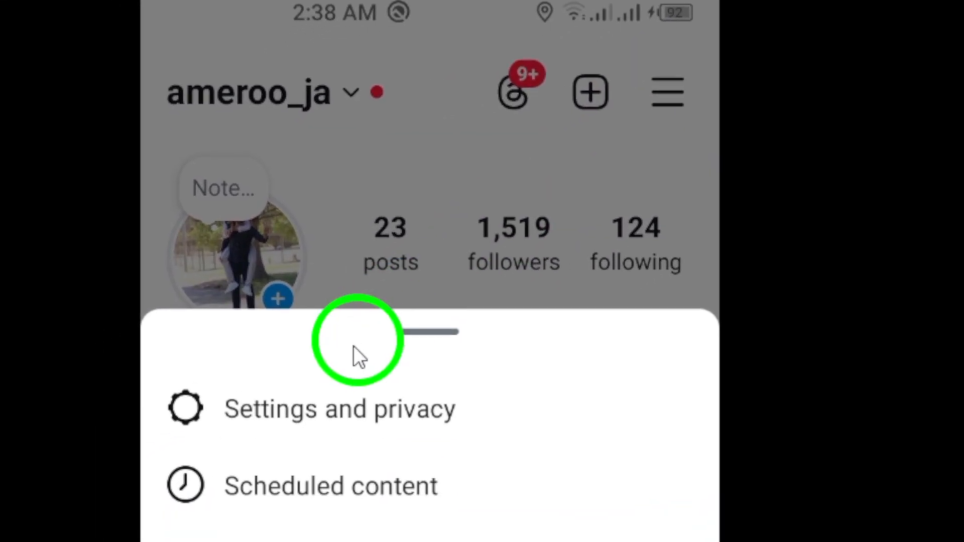
# Reach the Notifications settings via Settings and privacy, listing Messages, Calls, Live and reels
pyautogui.click(339, 408)
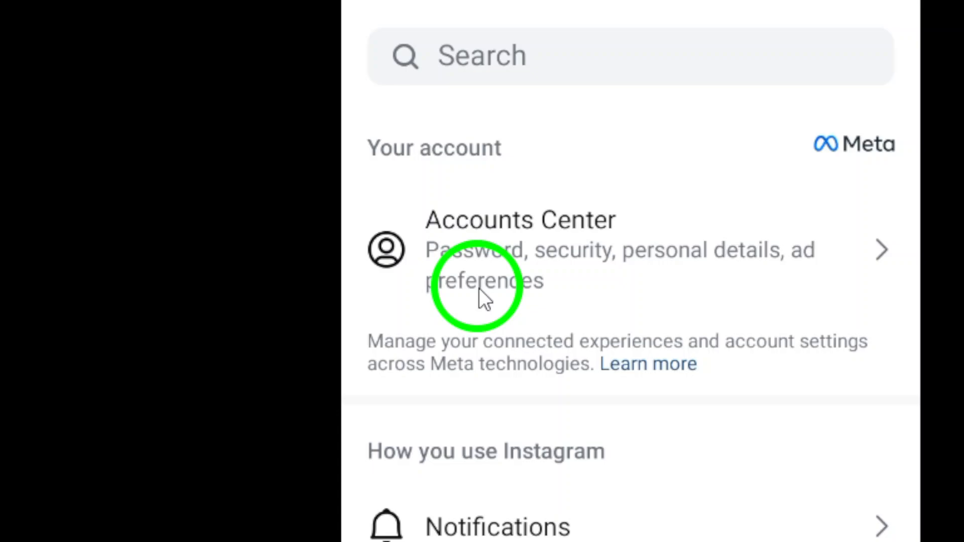
pyautogui.scroll(-3)
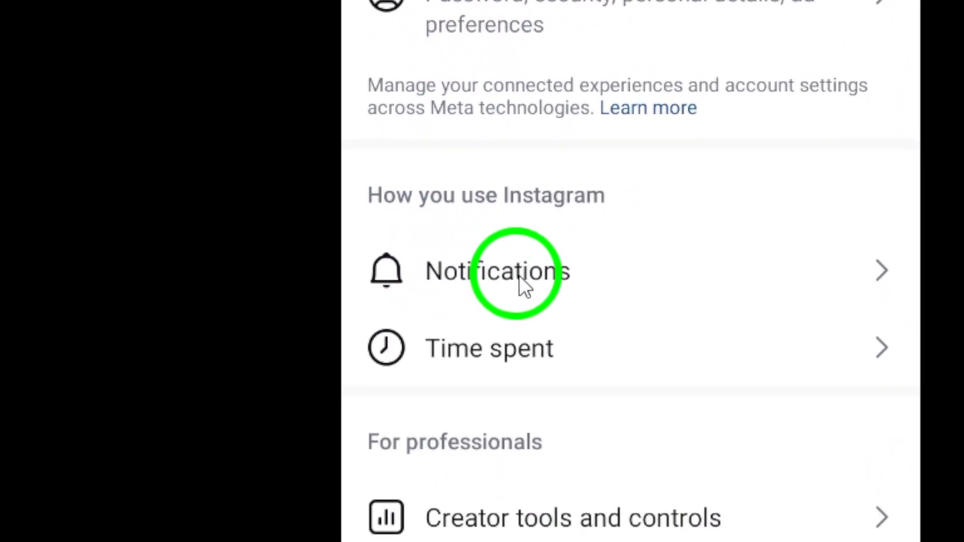
pyautogui.click(495, 271)
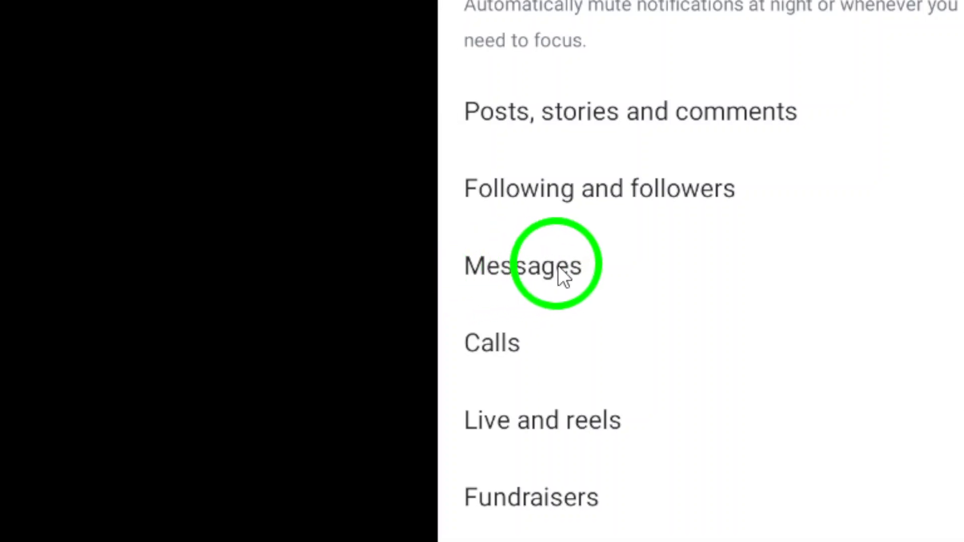
# Enter the Messages notification settings, where Message requests is currently Off
pyautogui.click(526, 266)
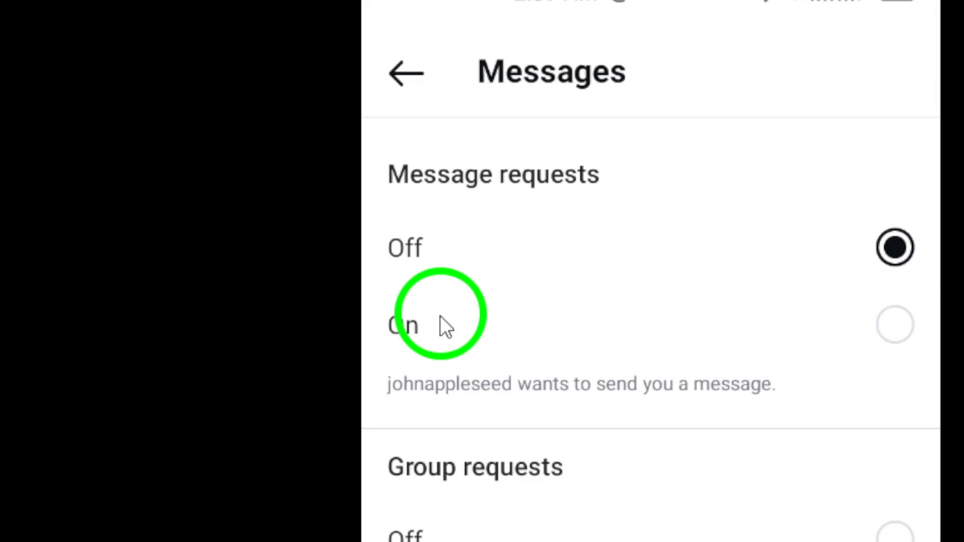
# Switch Message requests notifications to On
pyautogui.click(896, 324)
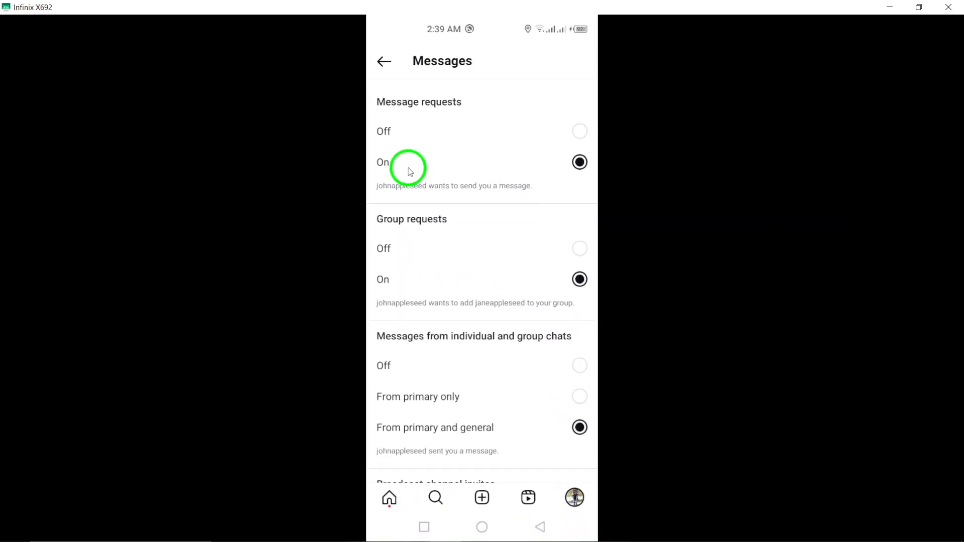
pyautogui.moveTo(452, 165)
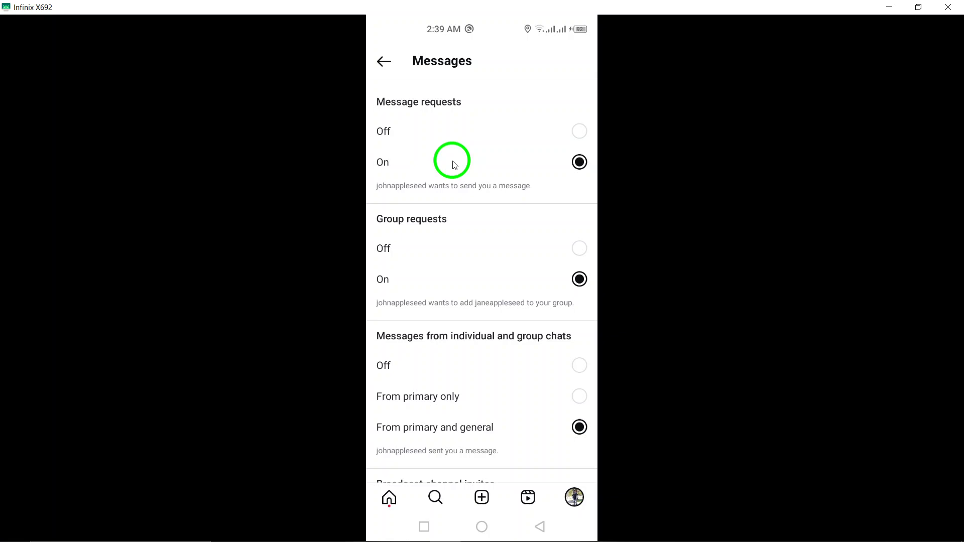
pyautogui.moveTo(447, 161)
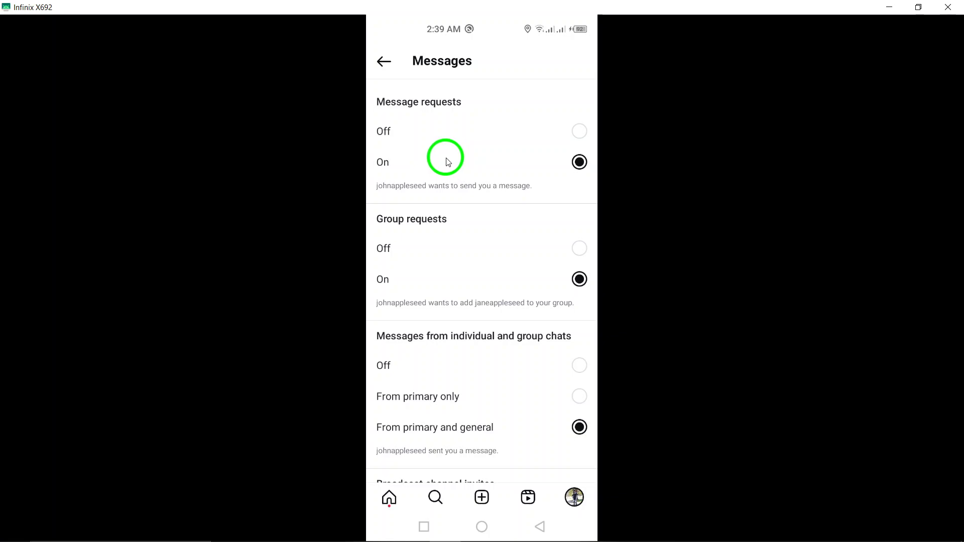